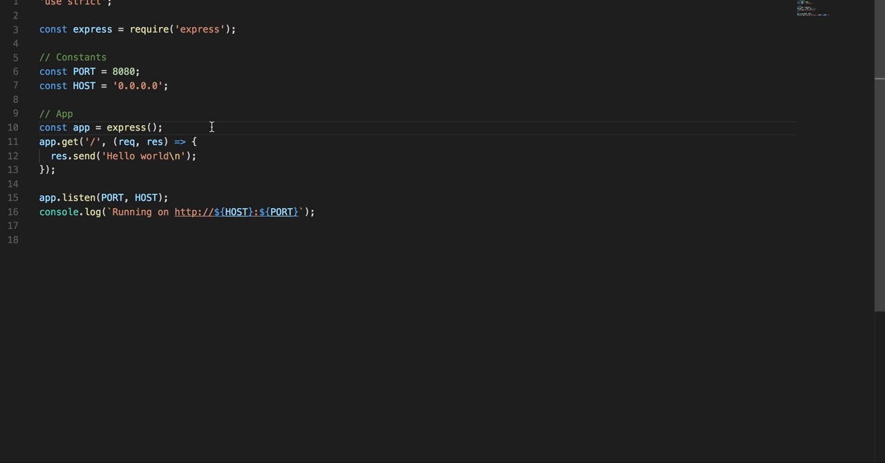
- Insert a blank line between 'const app = express();' and the app.get route handler
{"action": "left_click", "coordinate": [42, 15]}
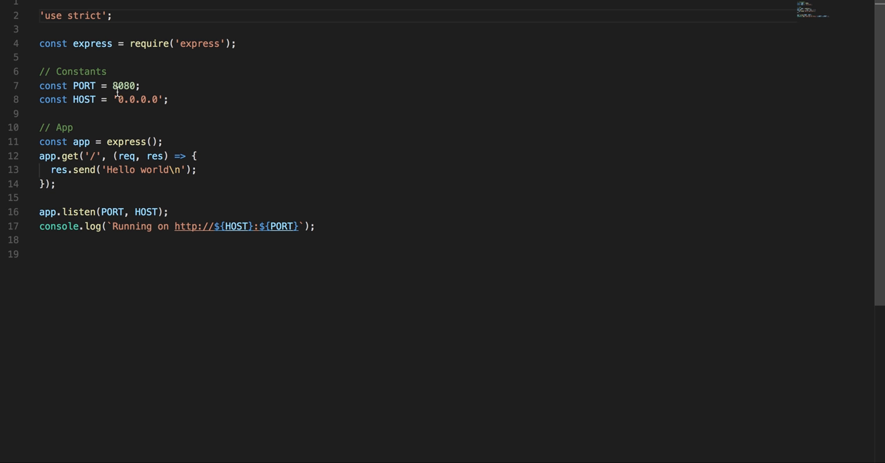
{"action": "mouse_move", "coordinate": [174, 116]}
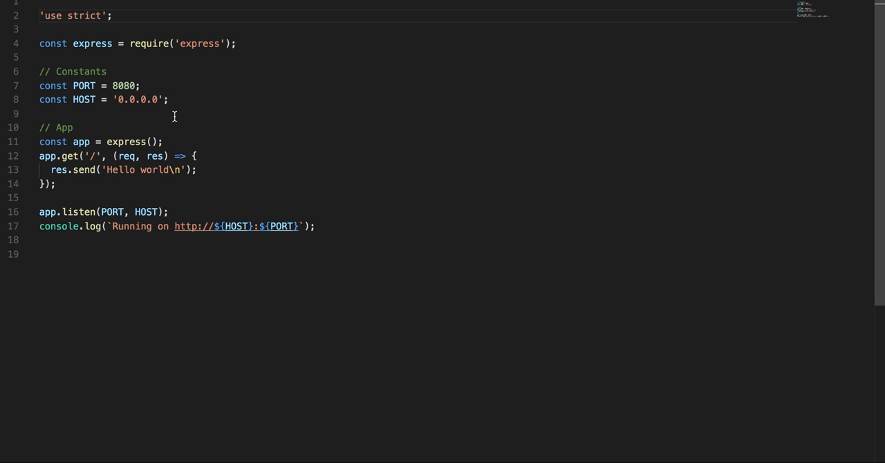
{"action": "mouse_move", "coordinate": [201, 53]}
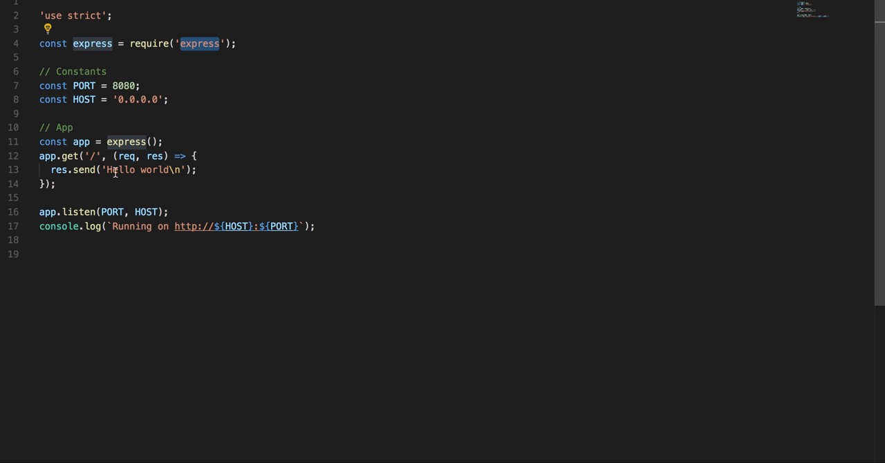
{"action": "left_click", "coordinate": [81, 141]}
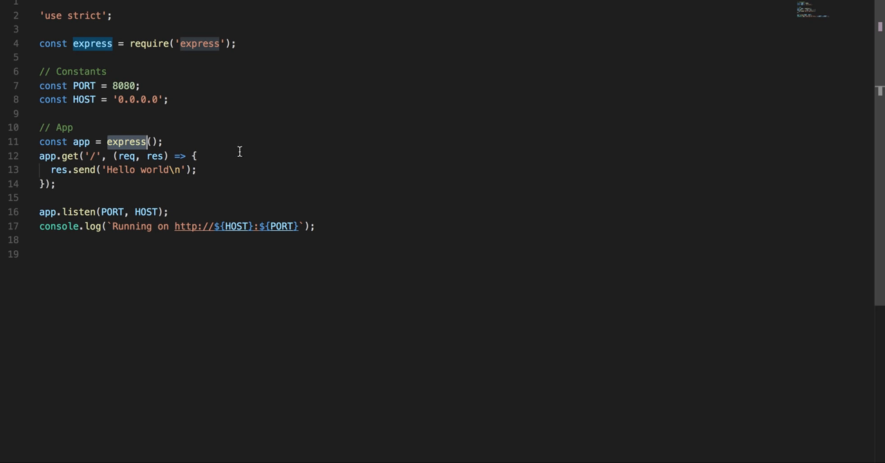
{"action": "key", "text": "Enter"}
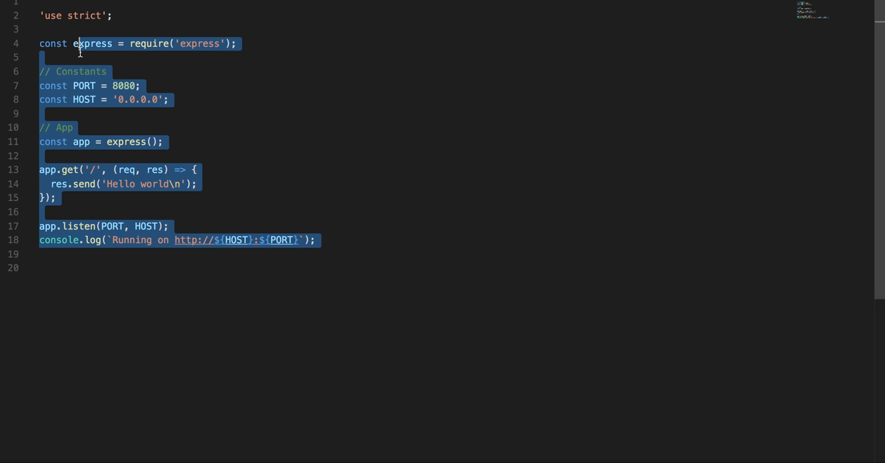
{"action": "left_click", "coordinate": [74, 127]}
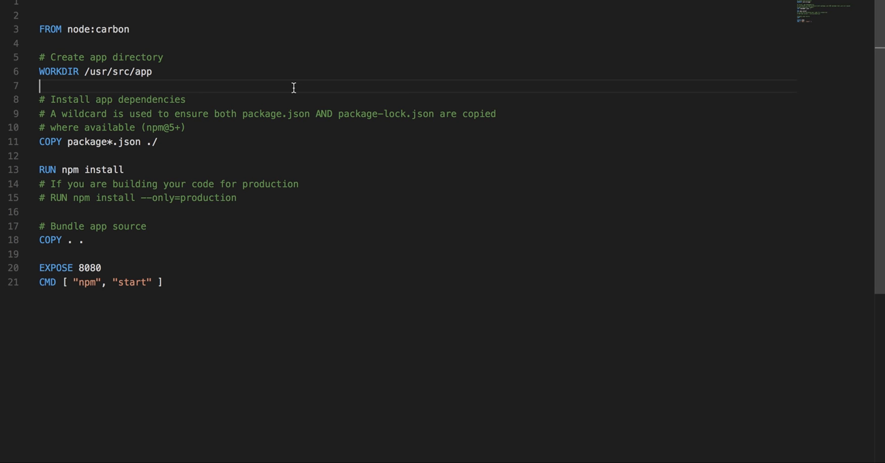
{"action": "mouse_move", "coordinate": [80, 21]}
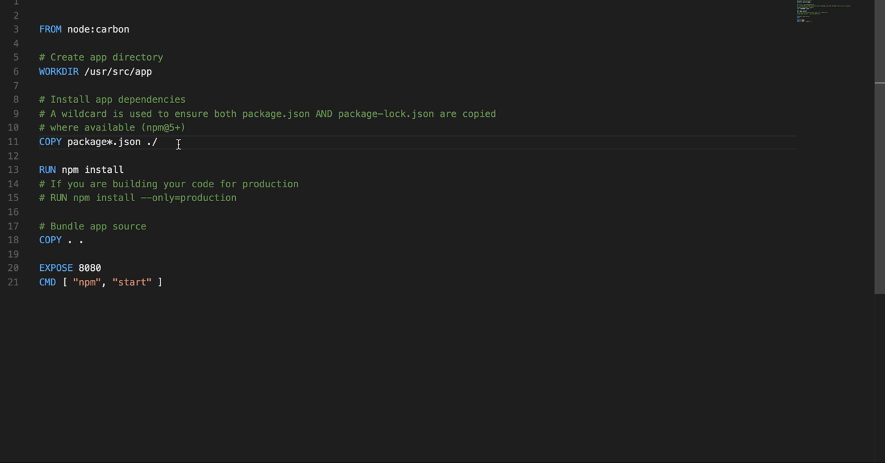
{"action": "left_click", "coordinate": [81, 170]}
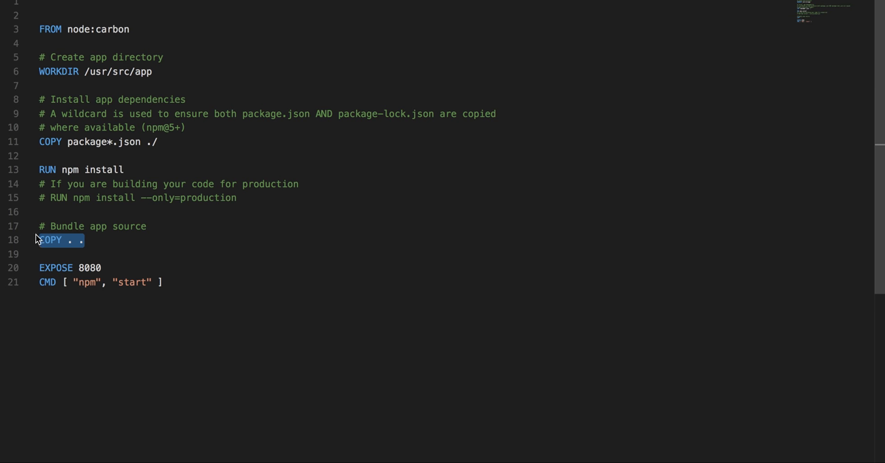
{"action": "mouse_move", "coordinate": [99, 268]}
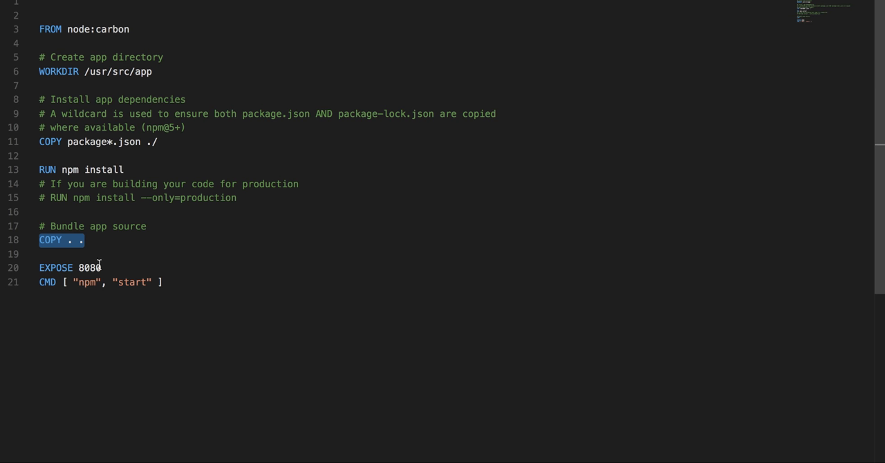